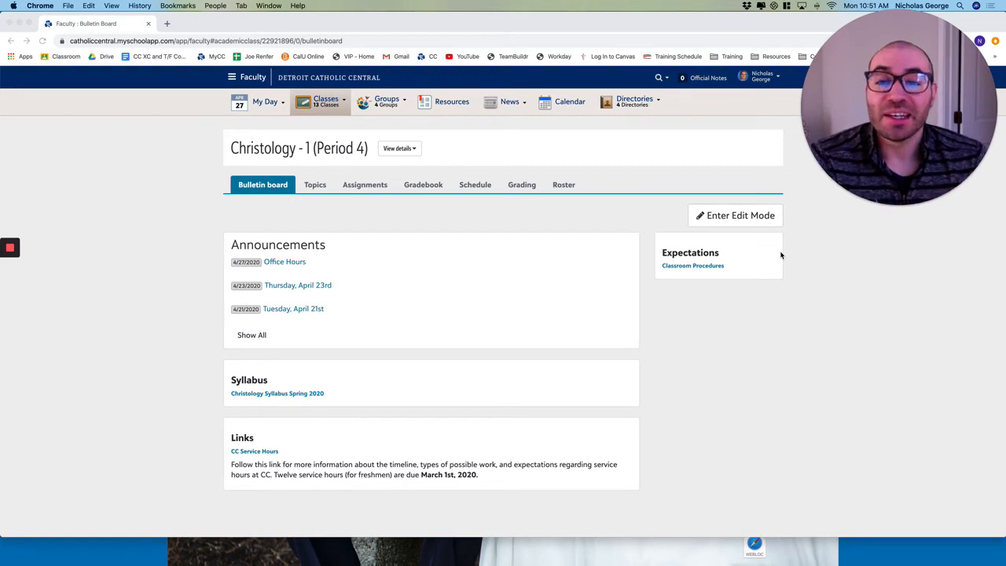
pyautogui.moveTo(462, 174)
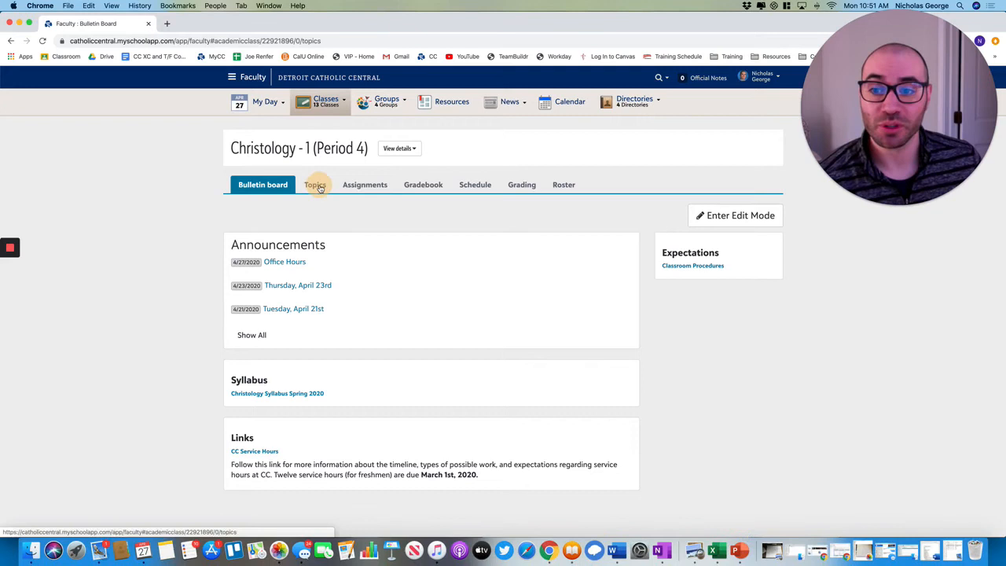
# - Go to the Christology class Topics and open the 'Week of April 27th-May 1st' topic
pyautogui.click(314, 184)
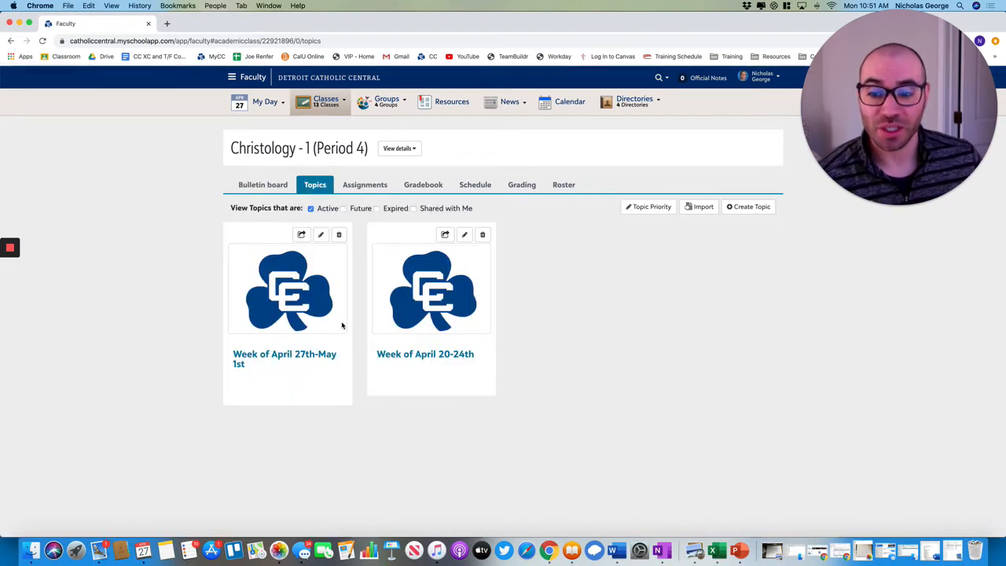
pyautogui.moveTo(322, 358)
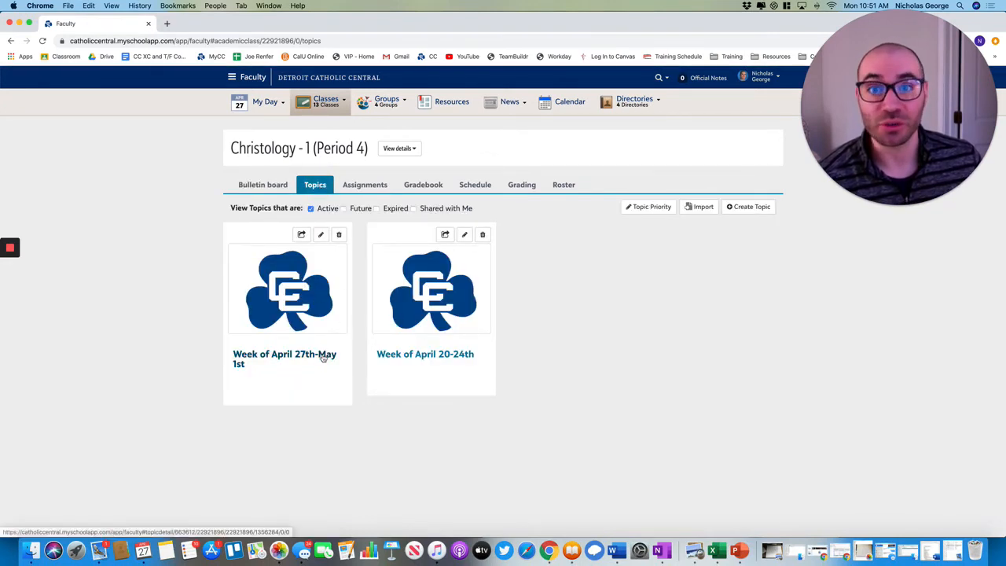
pyautogui.click(285, 359)
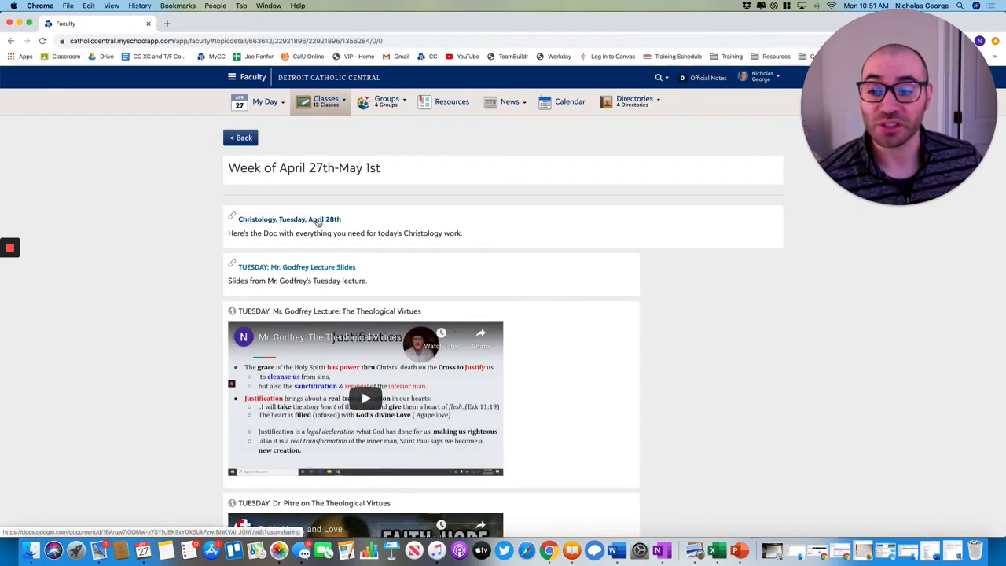
pyautogui.moveTo(321, 268)
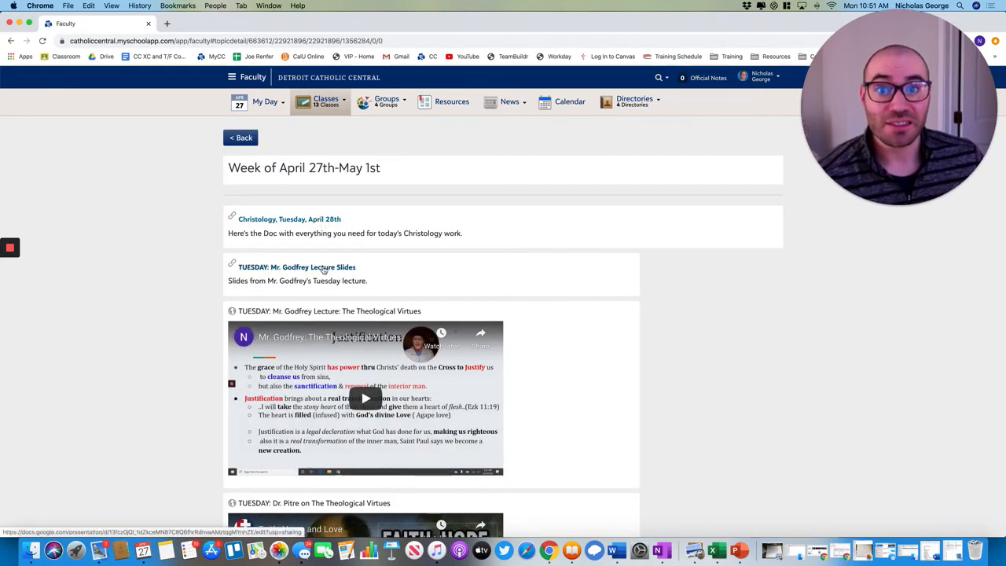
pyautogui.scroll(-3)
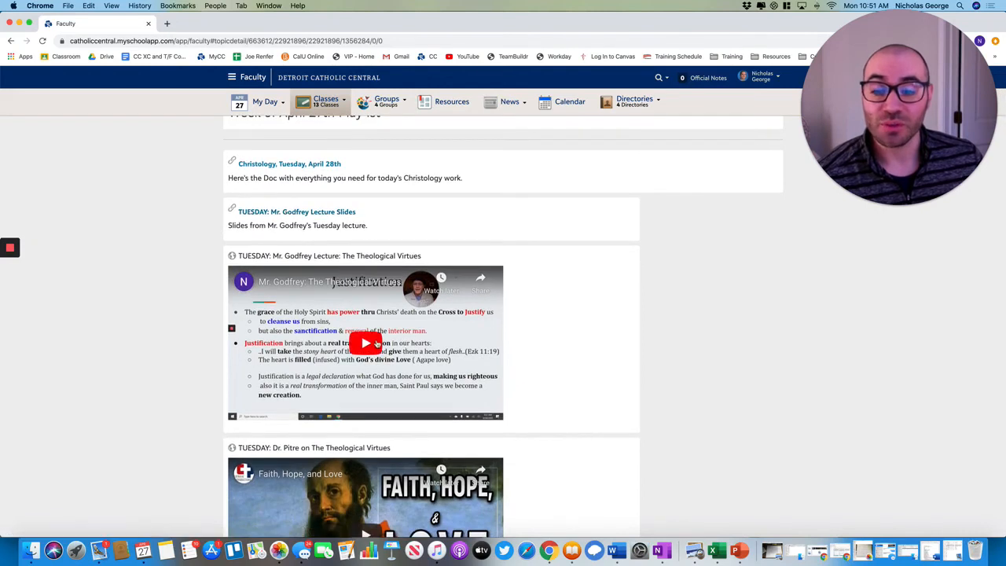
pyautogui.scroll(-3)
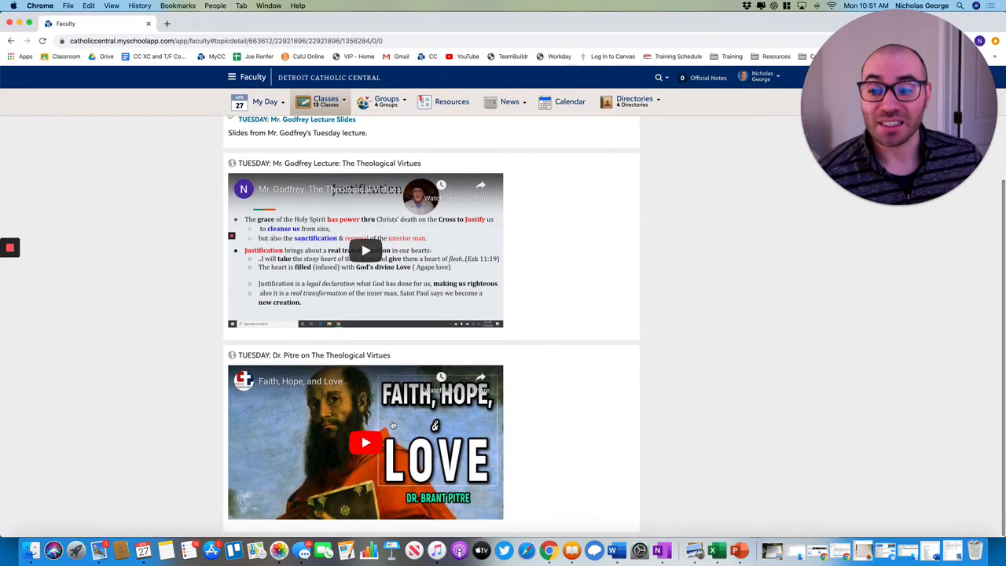
pyautogui.moveTo(384, 431)
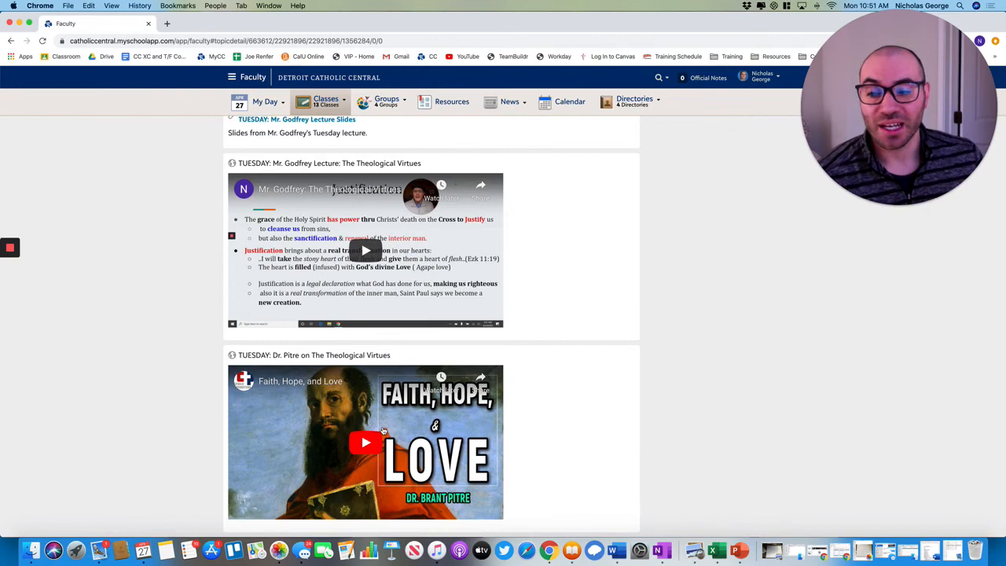
pyautogui.scroll(3)
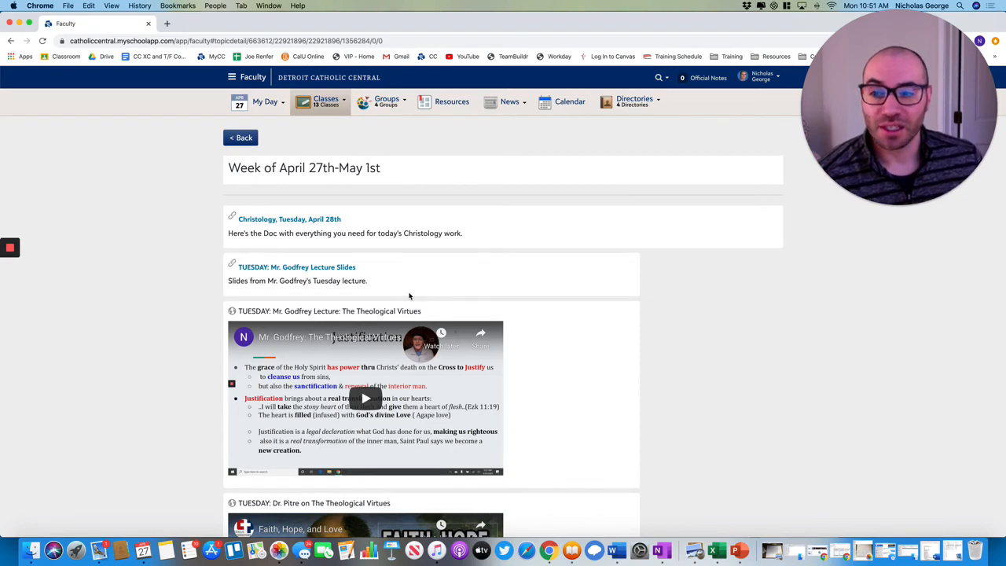
pyautogui.moveTo(393, 280)
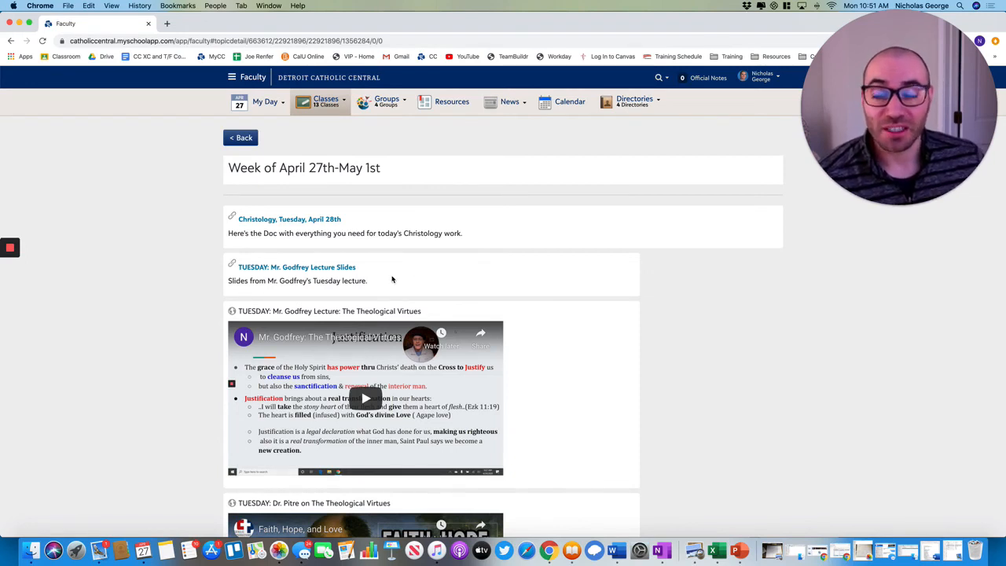
pyautogui.moveTo(354, 338)
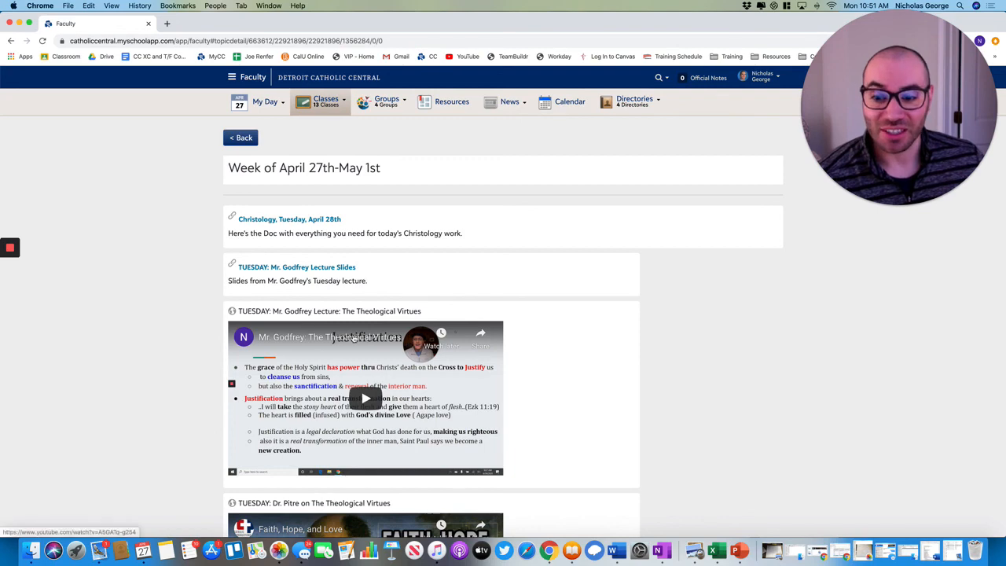